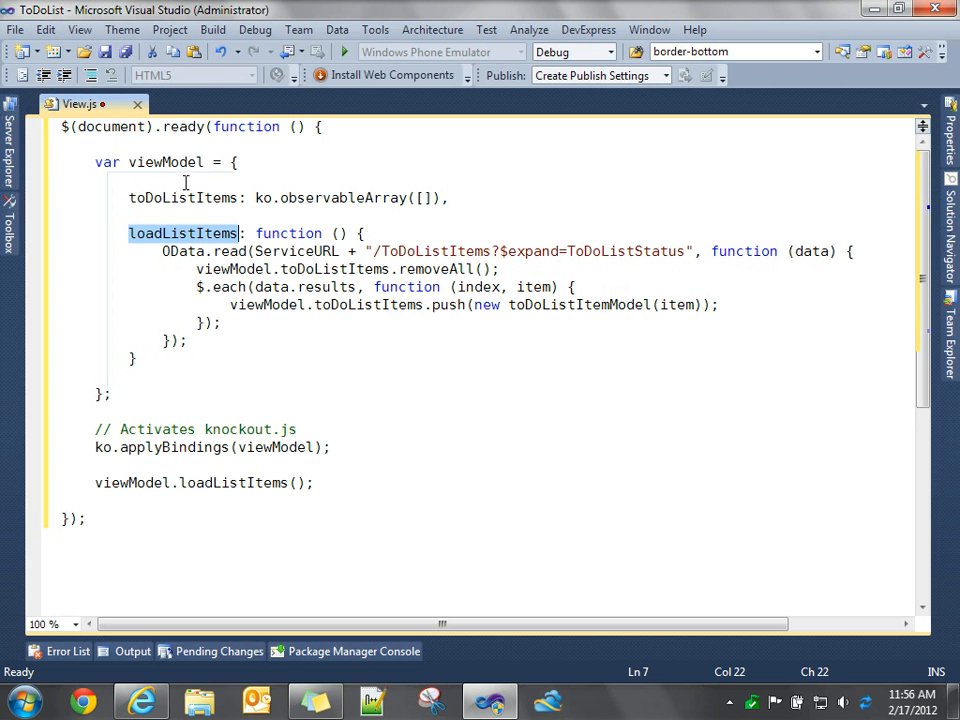
Highlight toDoListItems and the ToDoListStatus expansion in the OData query before switching to the Models View.js
{"action": "double_click", "coordinate": [183, 197]}
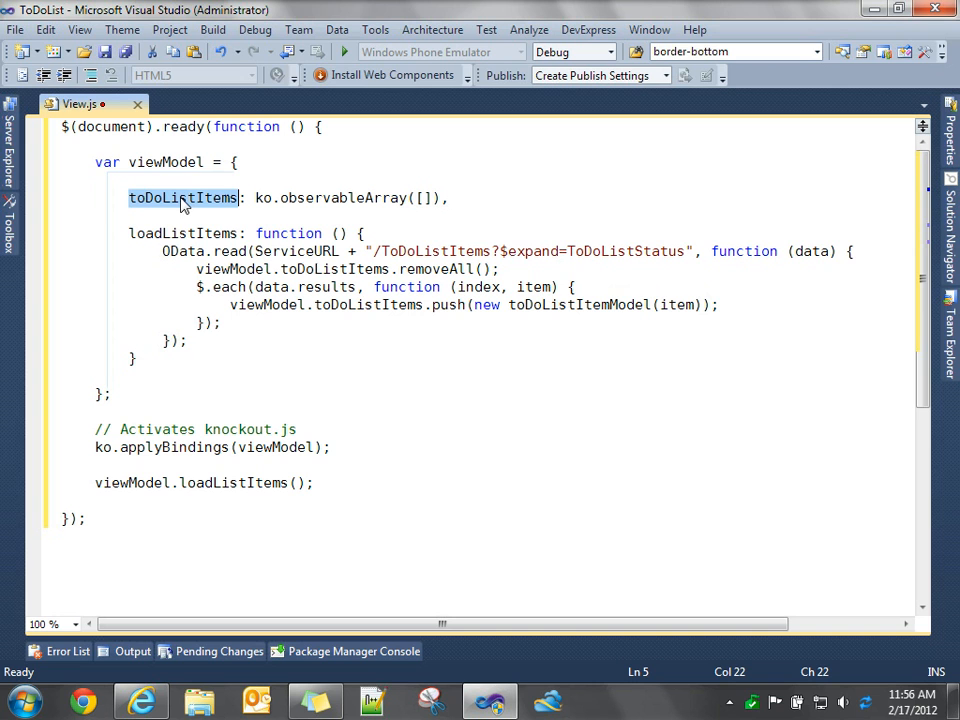
{"action": "double_click", "coordinate": [183, 251]}
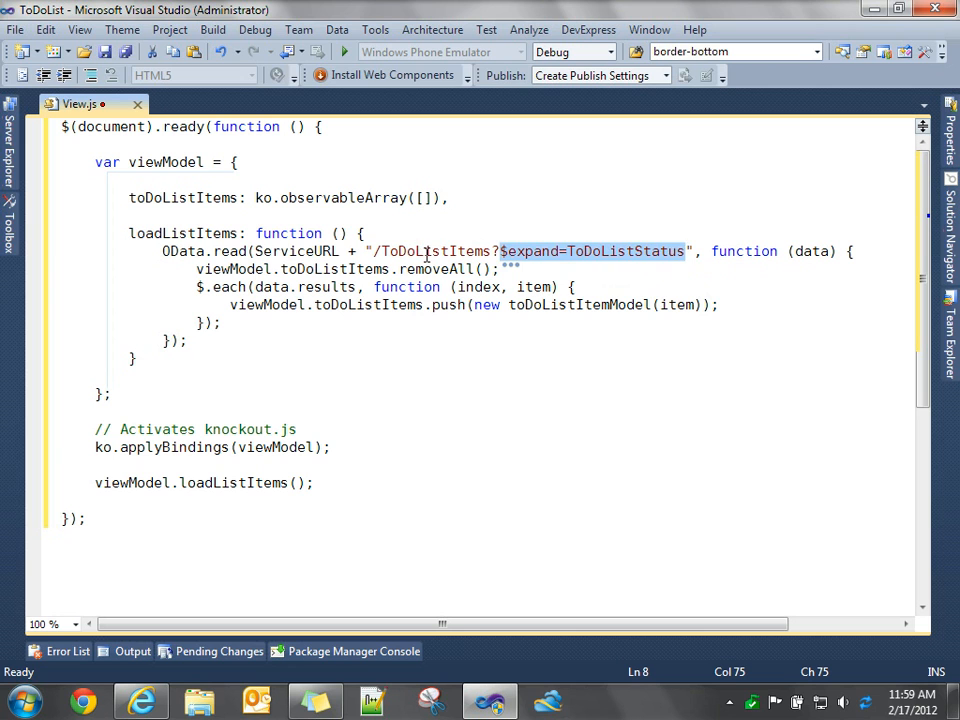
{"action": "left_click", "coordinate": [408, 251]}
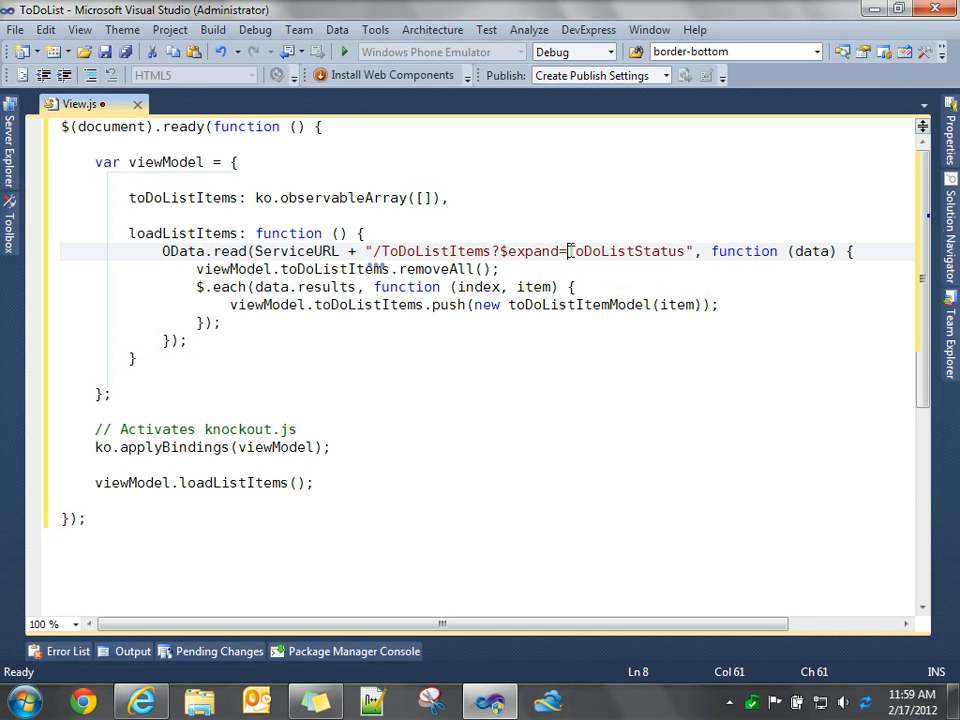
{"action": "double_click", "coordinate": [635, 251]}
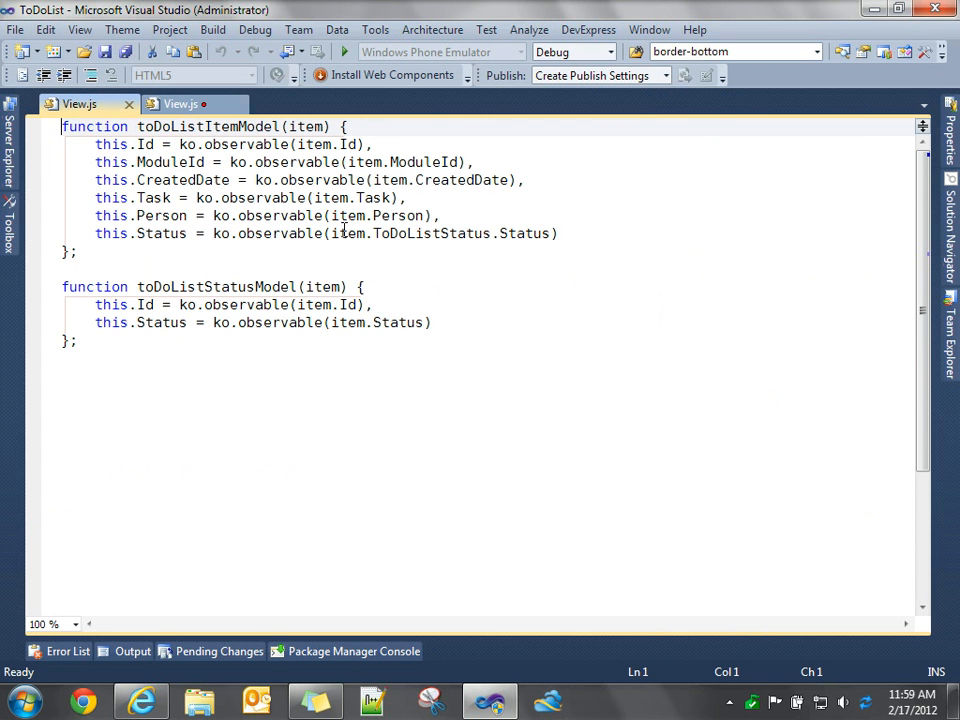
Highlight the item parameter and nested Status property, then return to the view-model script
{"action": "double_click", "coordinate": [312, 127]}
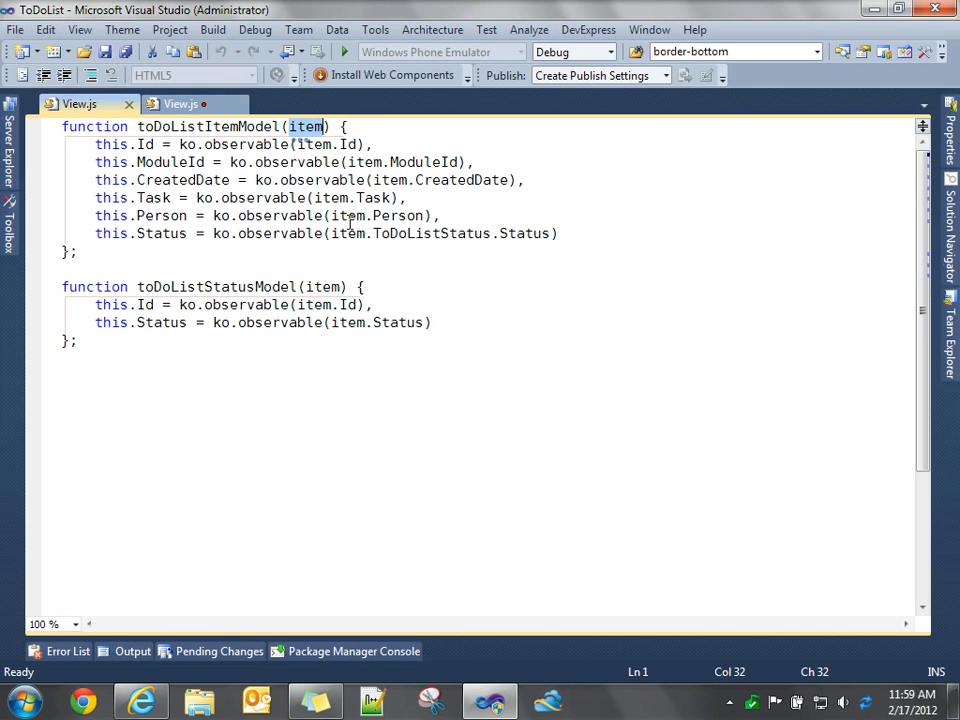
{"action": "double_click", "coordinate": [418, 233]}
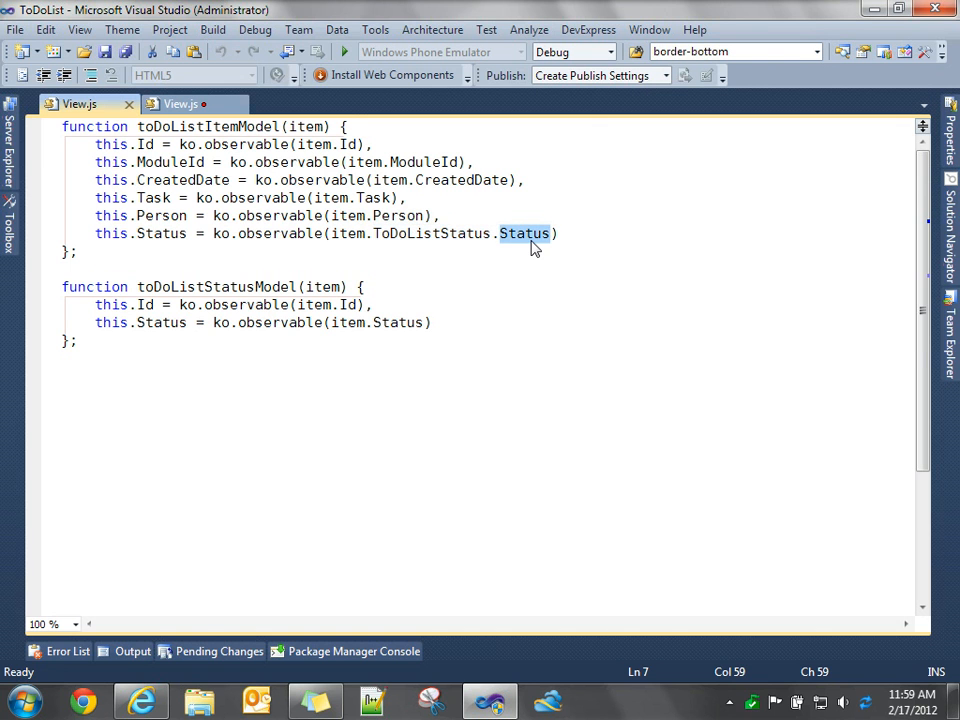
{"action": "left_click", "coordinate": [182, 104]}
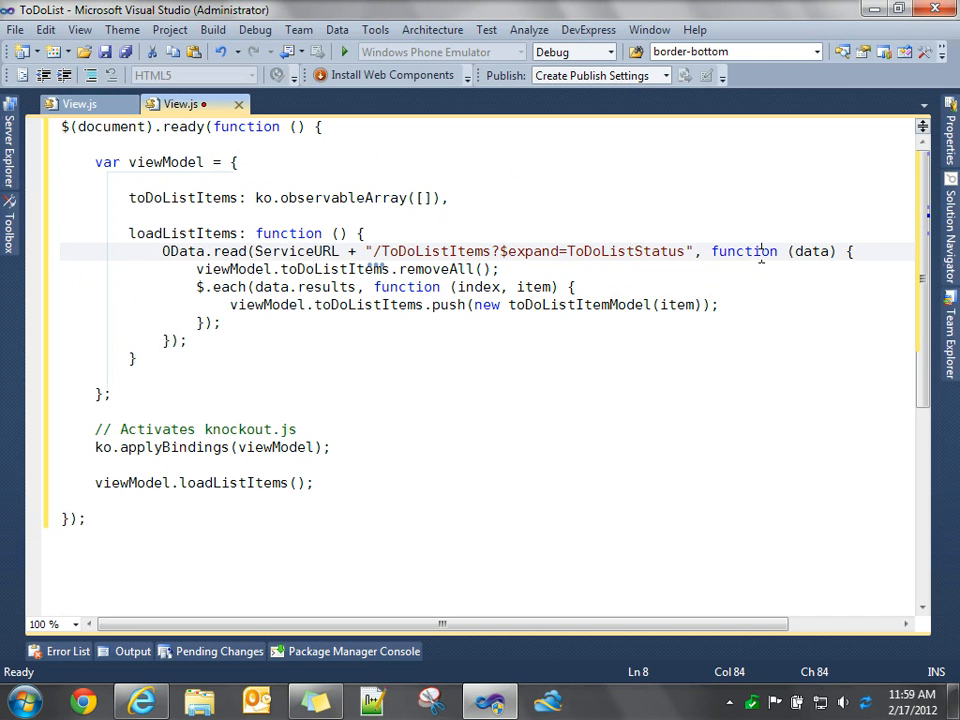
Highlight the $.each push that constructs a new toDoListItemModel for each result
{"action": "double_click", "coordinate": [810, 251]}
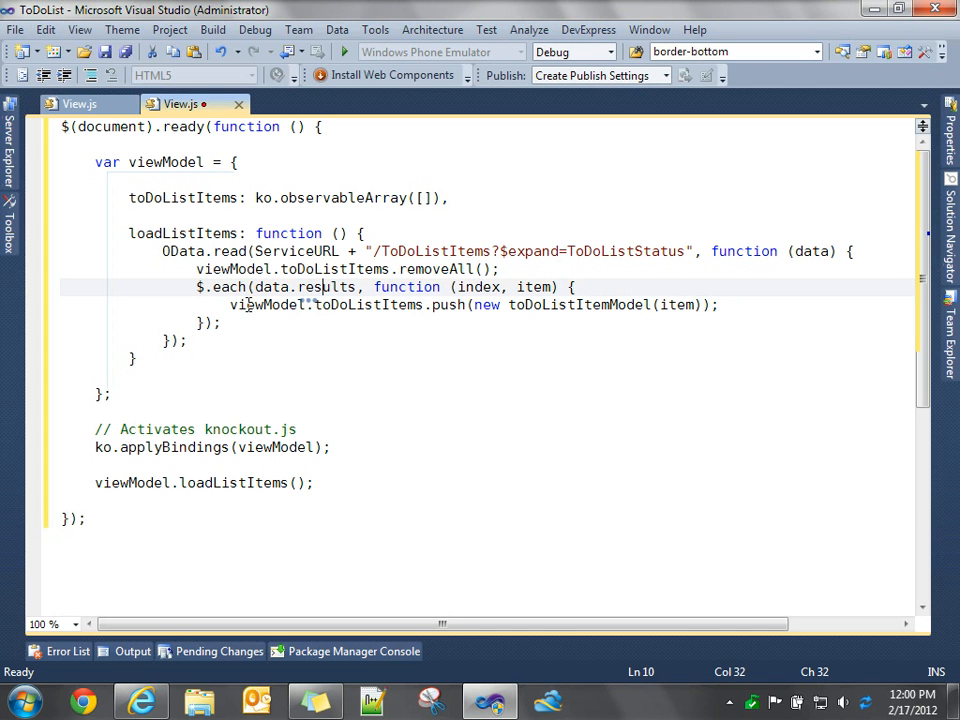
{"action": "mouse_move", "coordinate": [320, 308]}
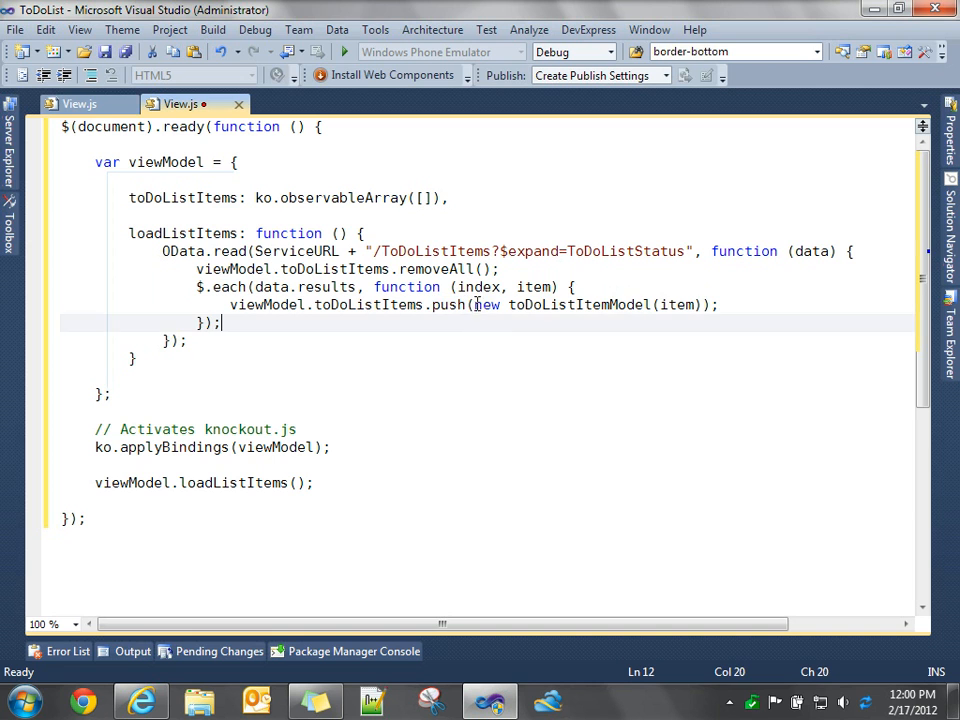
{"action": "left_click_drag", "start_coordinate": [473, 305], "coordinate": [700, 305]}
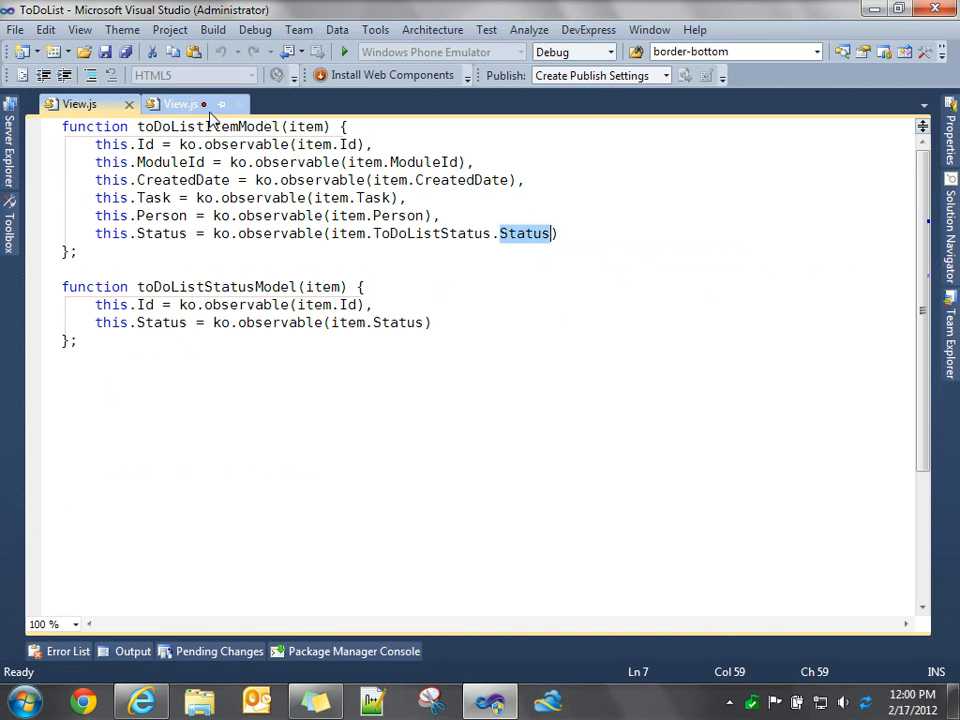
Return to the ViewModels View.js tab and highlight the toDoListItems array
{"action": "left_click", "coordinate": [180, 102]}
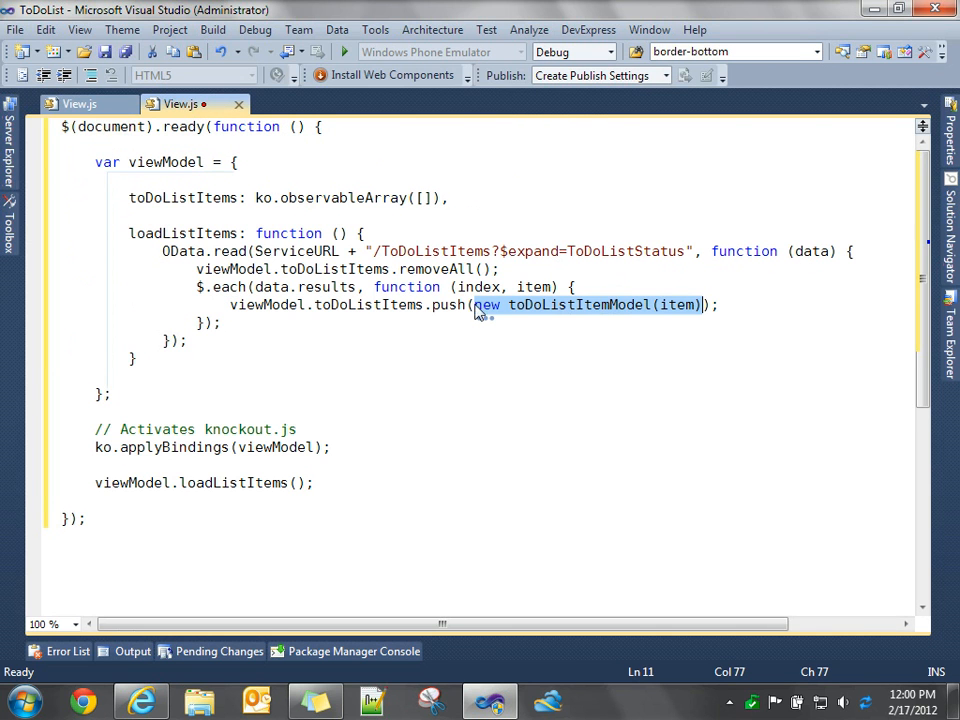
{"action": "double_click", "coordinate": [183, 197]}
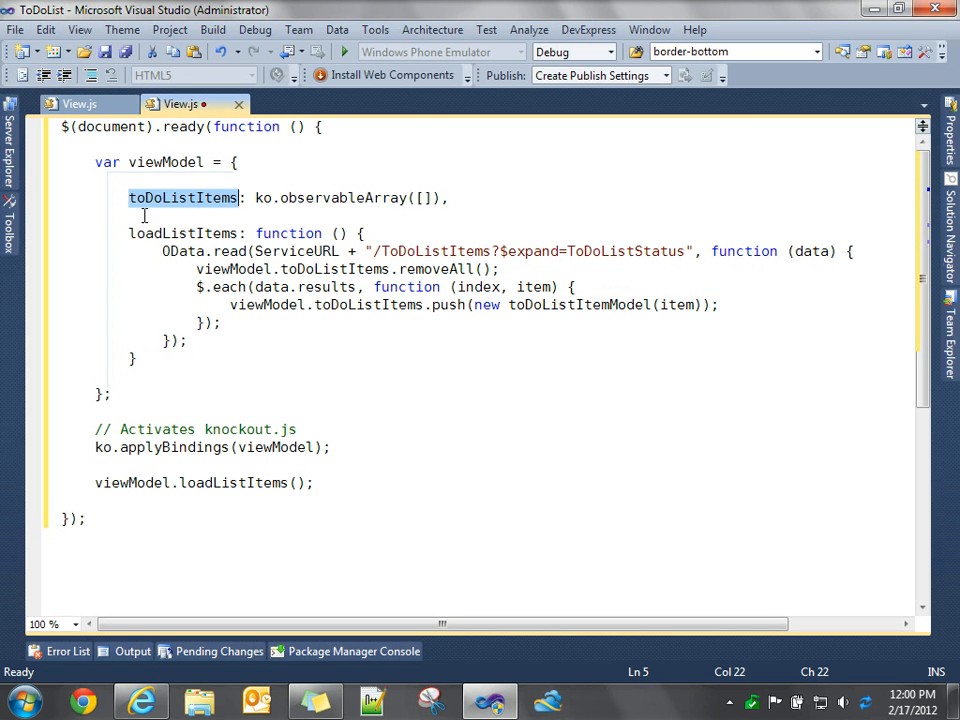
{"action": "mouse_move", "coordinate": [183, 198]}
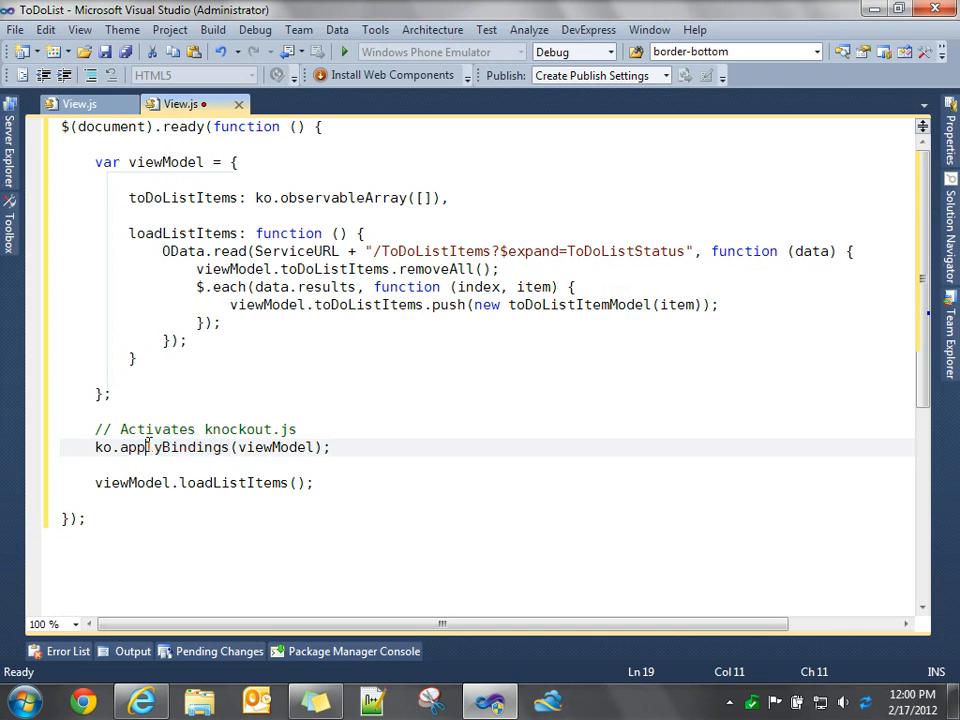
Highlight viewModel and loadListItems, then open the Solution Navigator on the ToDoList project
{"action": "double_click", "coordinate": [275, 447]}
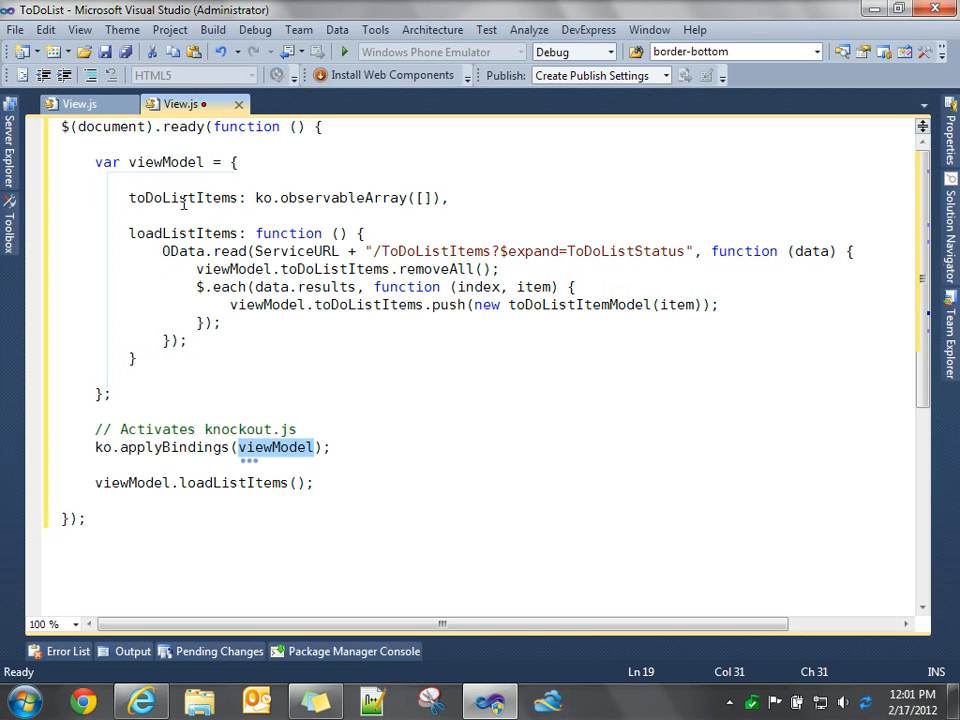
{"action": "mouse_move", "coordinate": [228, 349]}
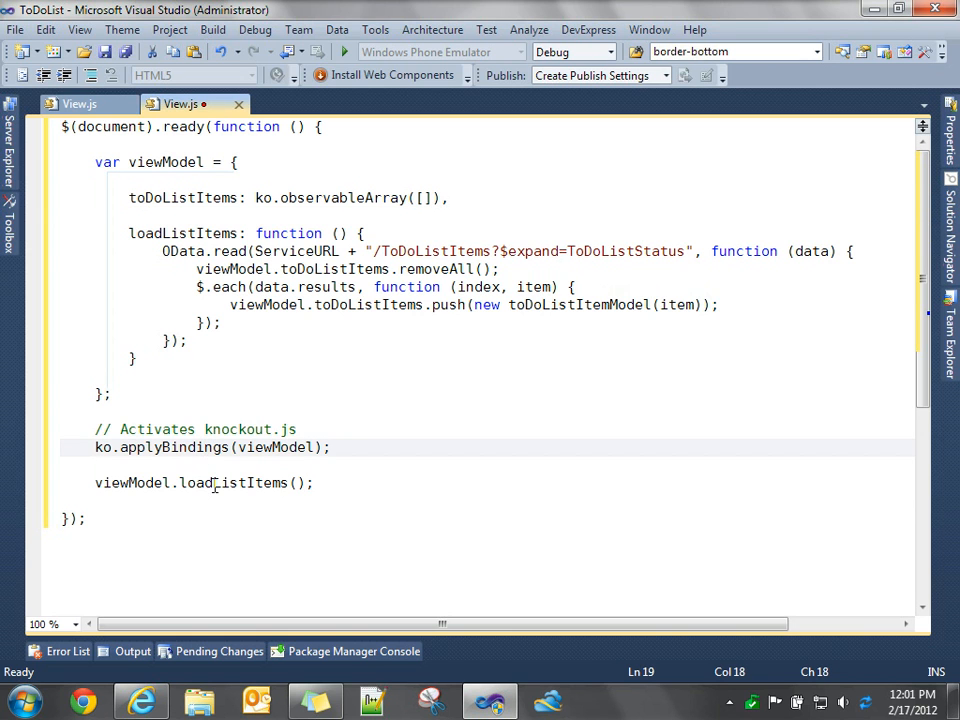
{"action": "double_click", "coordinate": [183, 233]}
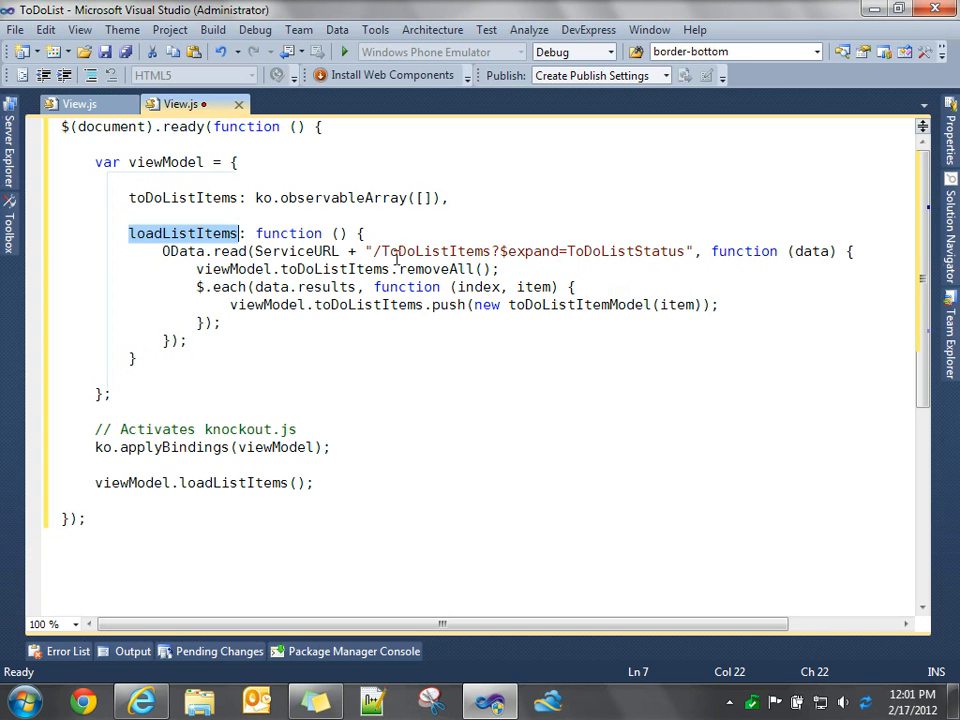
{"action": "double_click", "coordinate": [183, 197]}
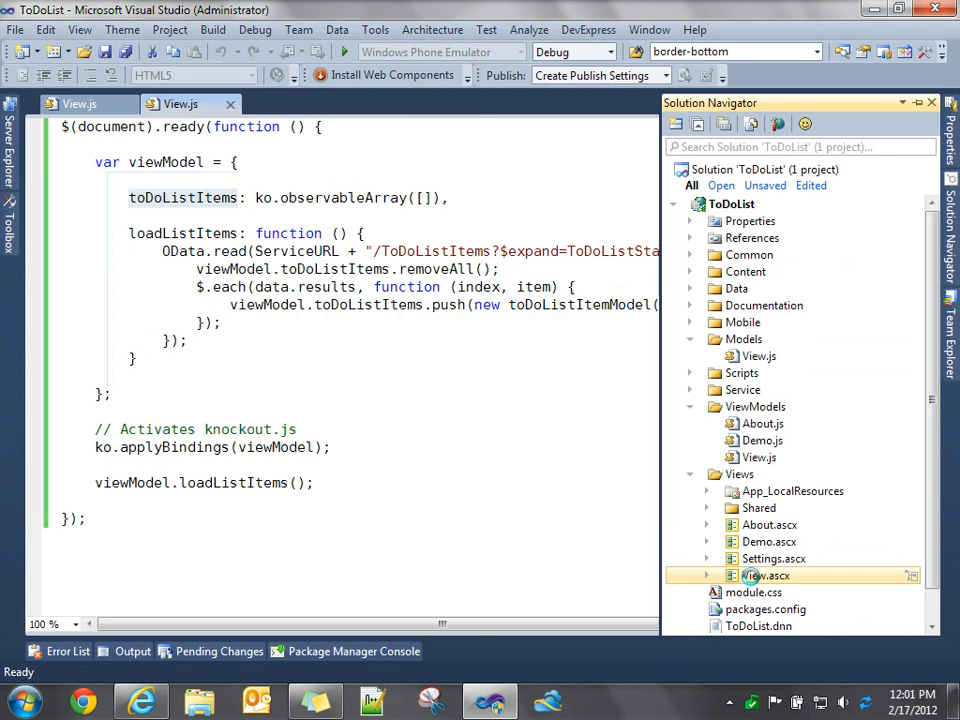
Open View.ascx from the Views folder to show its foreach-bound task table
{"action": "double_click", "coordinate": [763, 576]}
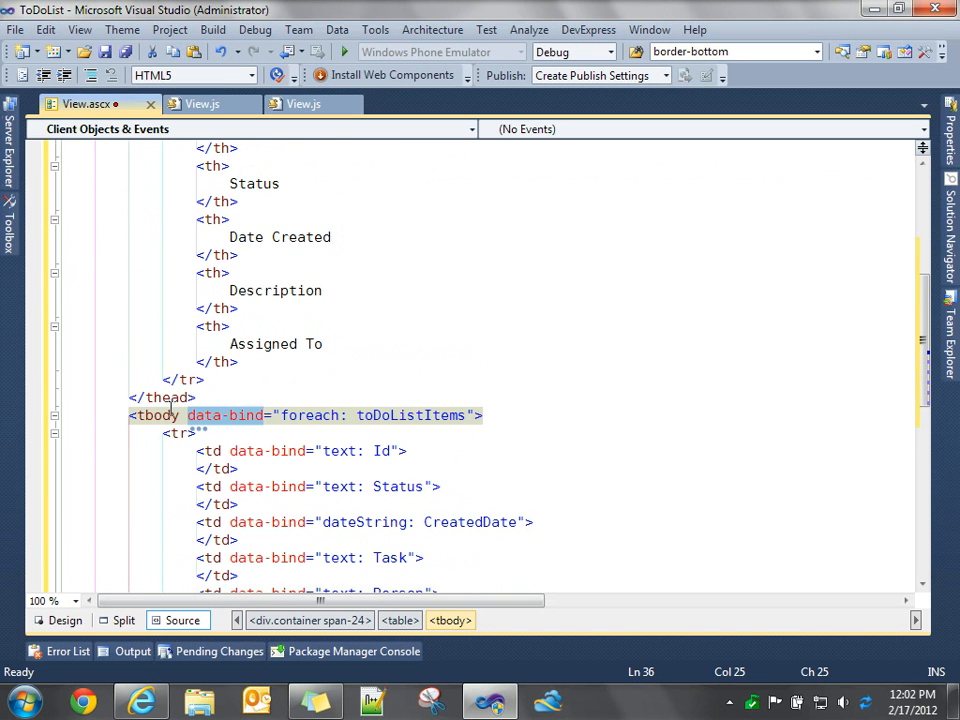
{"action": "scroll", "scroll_direction": "down", "scroll_amount": 3}
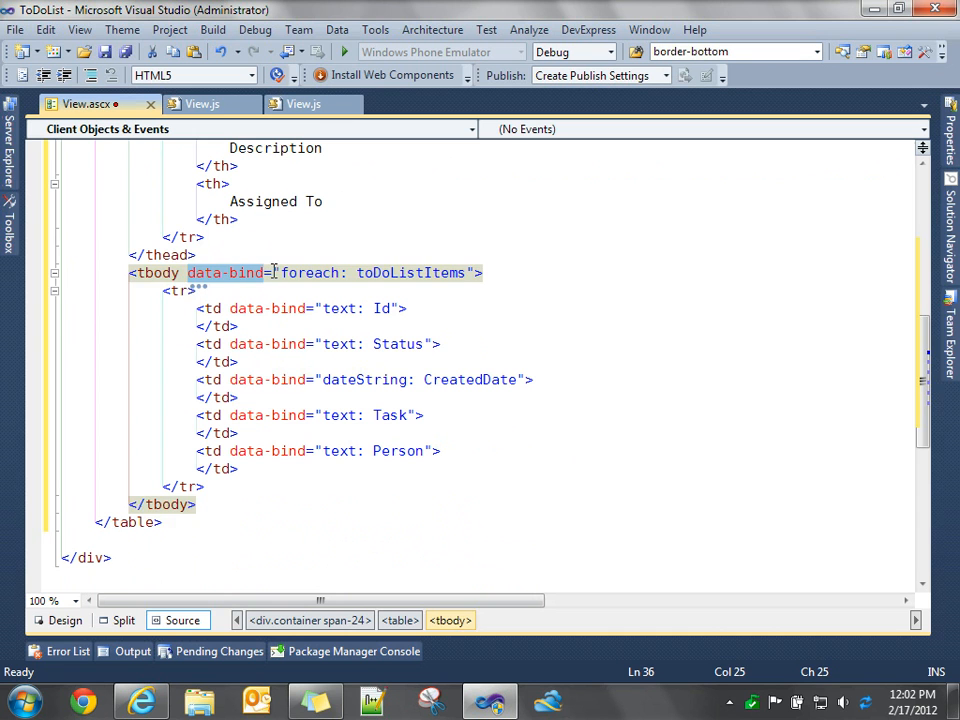
{"action": "double_click", "coordinate": [410, 272]}
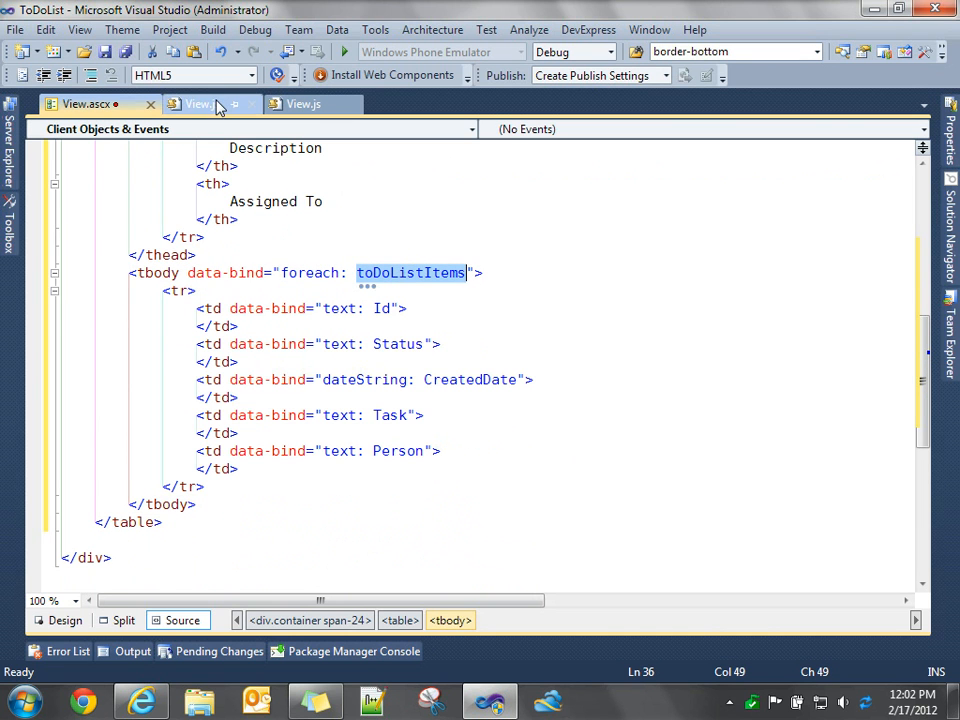
{"action": "left_click", "coordinate": [198, 104]}
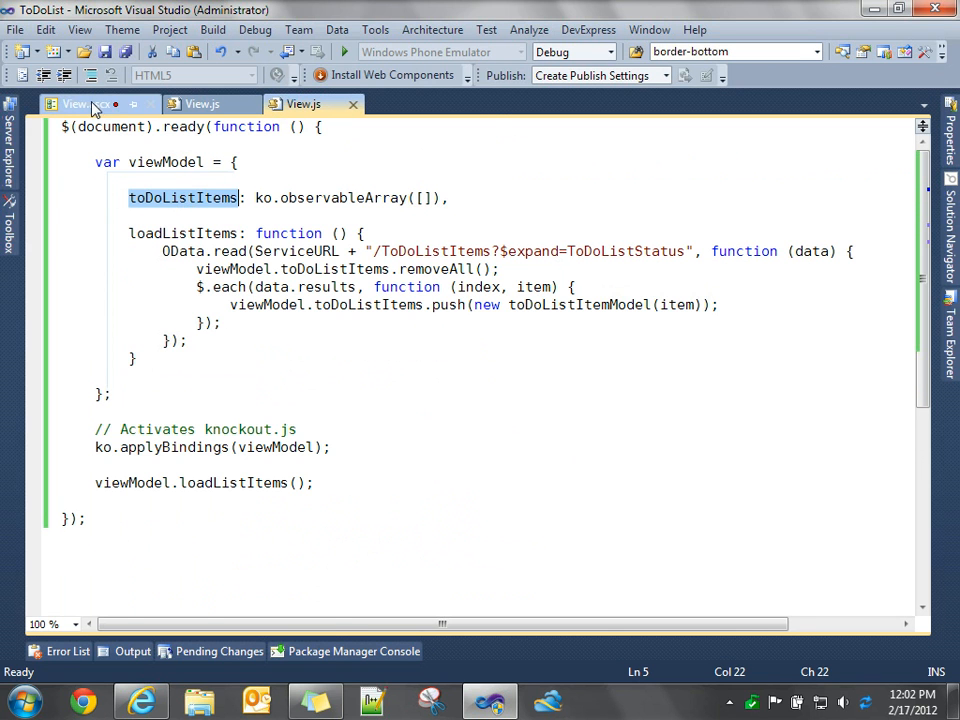
{"action": "left_click", "coordinate": [73, 103]}
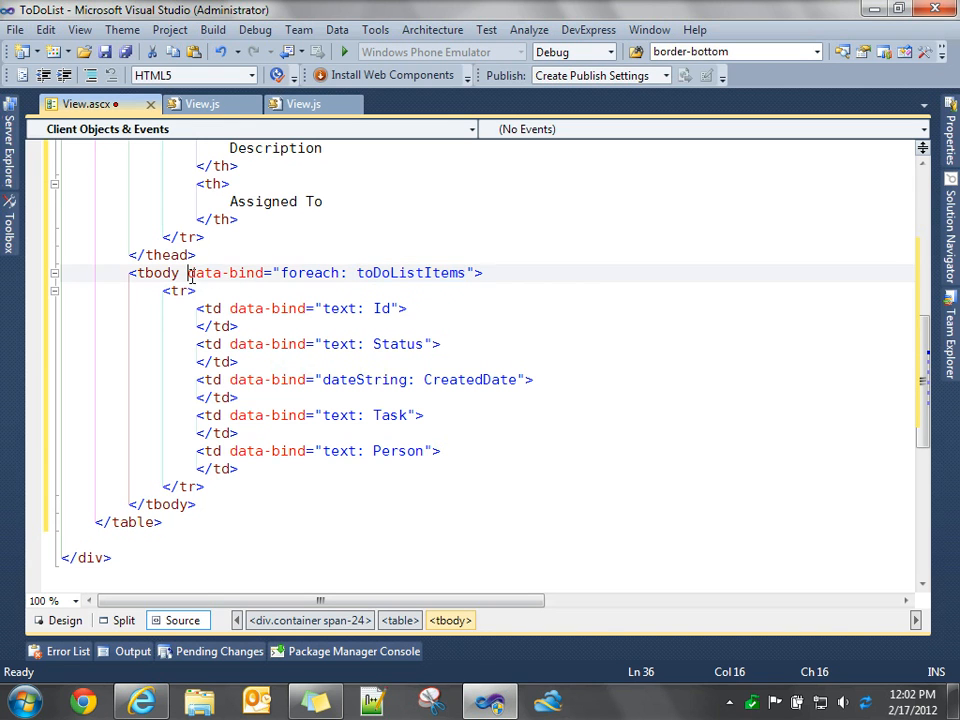
{"action": "double_click", "coordinate": [410, 272]}
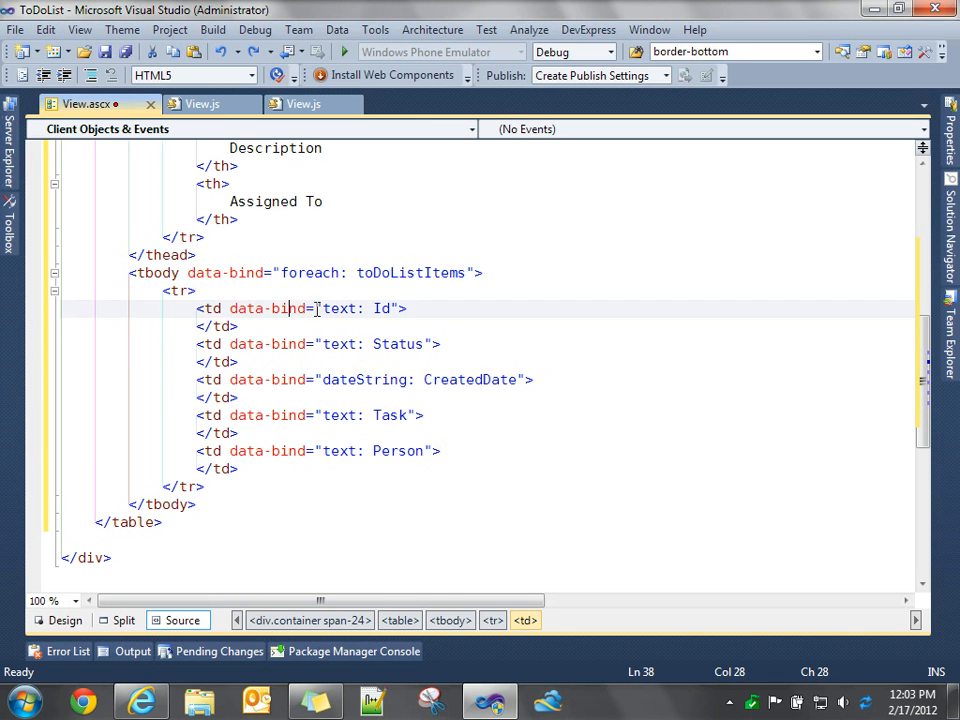
{"action": "left_click", "coordinate": [210, 308]}
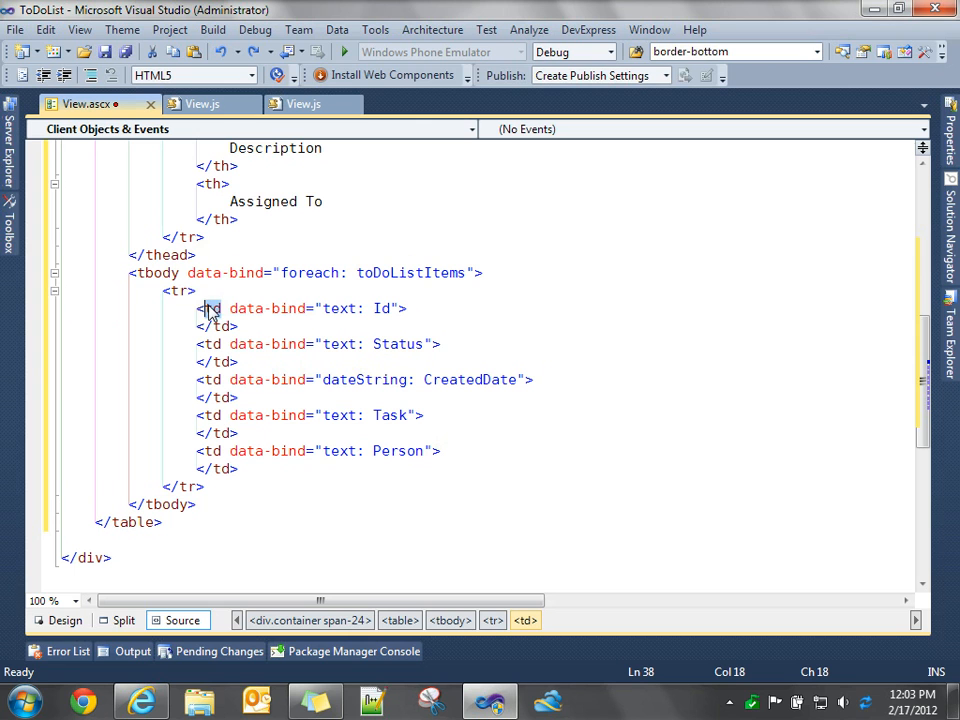
{"action": "double_click", "coordinate": [383, 308]}
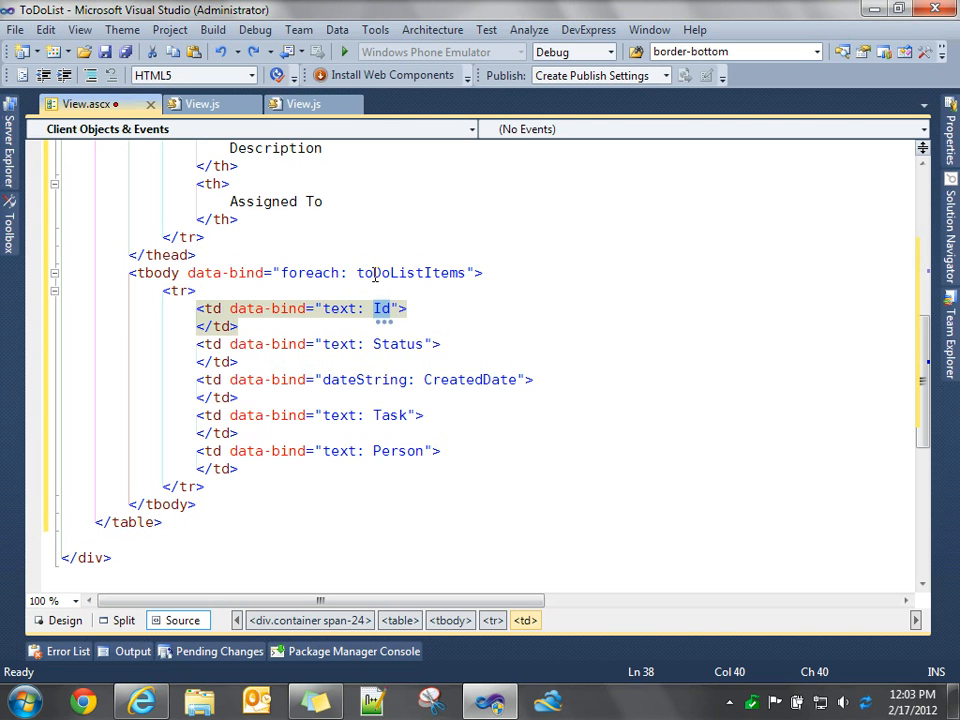
{"action": "mouse_move", "coordinate": [413, 272]}
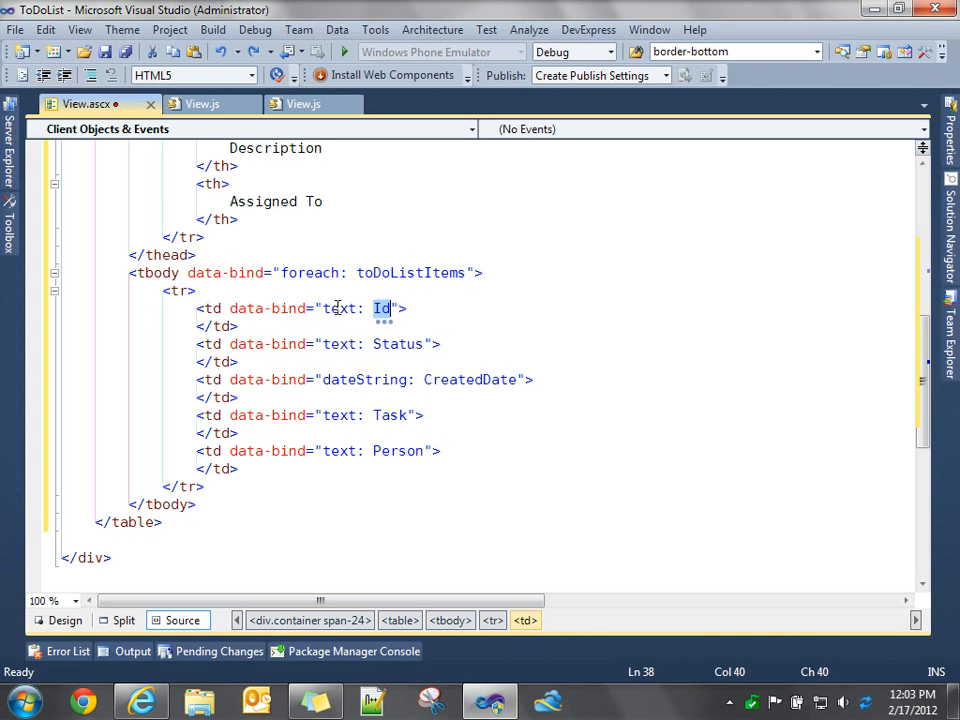
{"action": "double_click", "coordinate": [339, 308]}
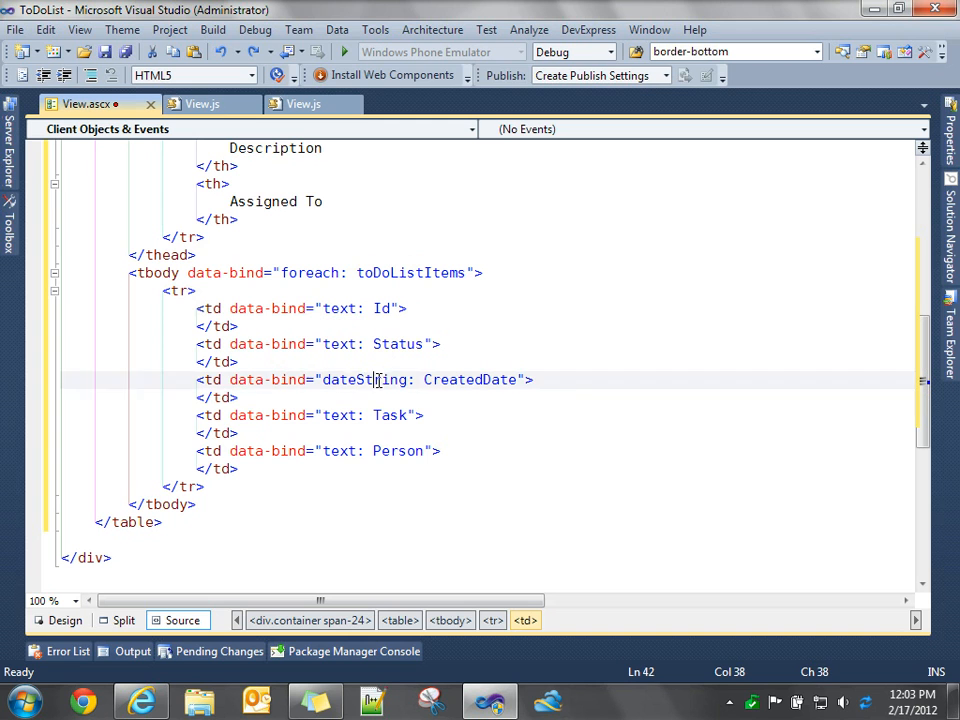
{"action": "double_click", "coordinate": [363, 379]}
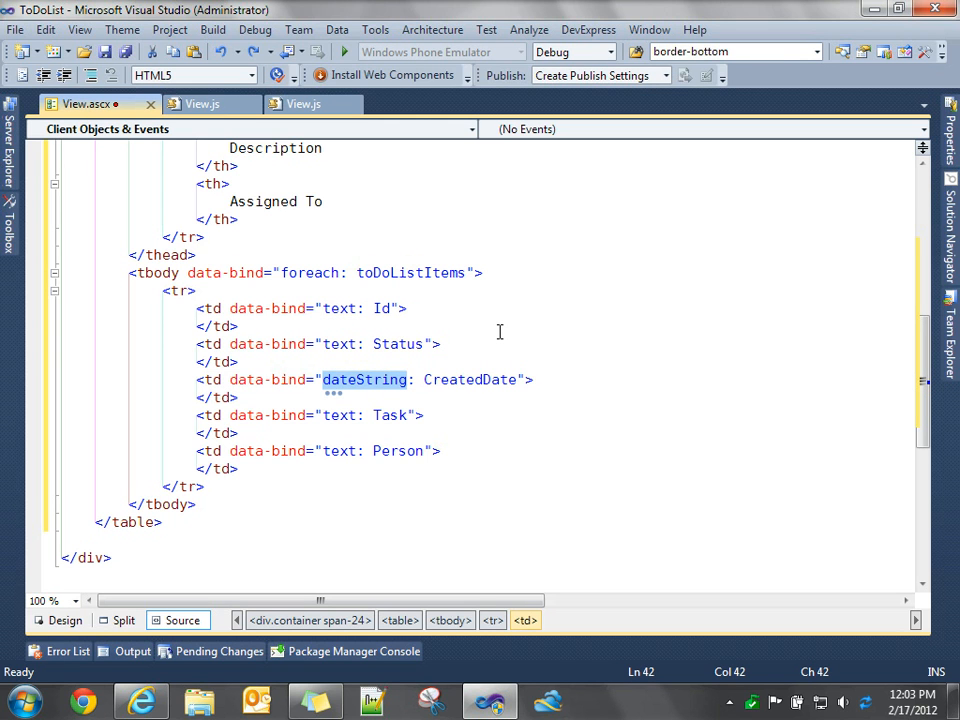
{"action": "mouse_move", "coordinate": [494, 350]}
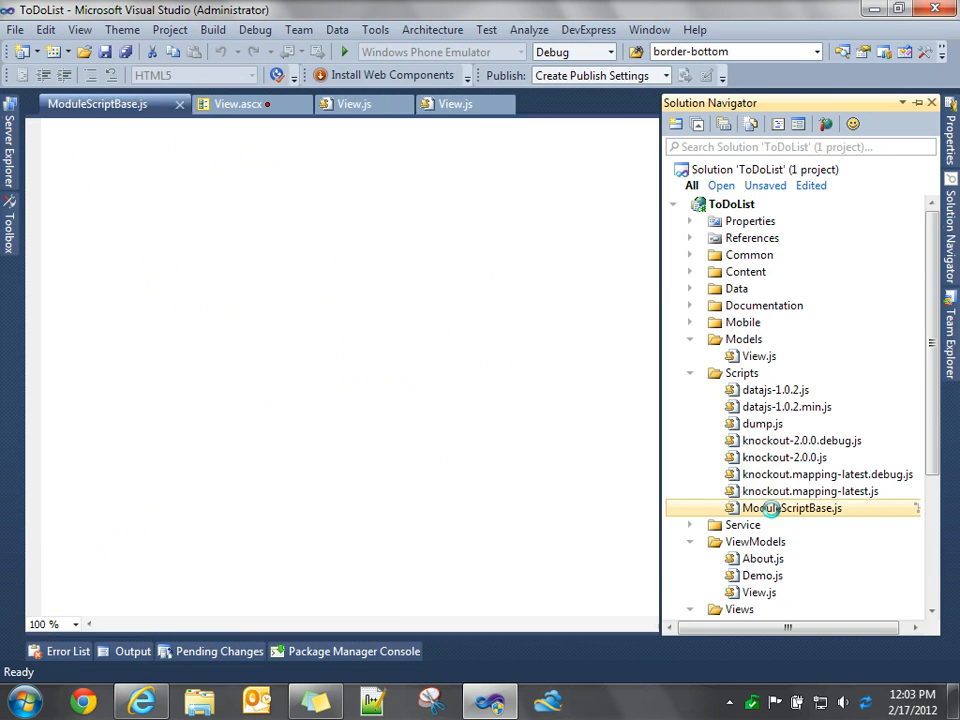
{"action": "double_click", "coordinate": [793, 507]}
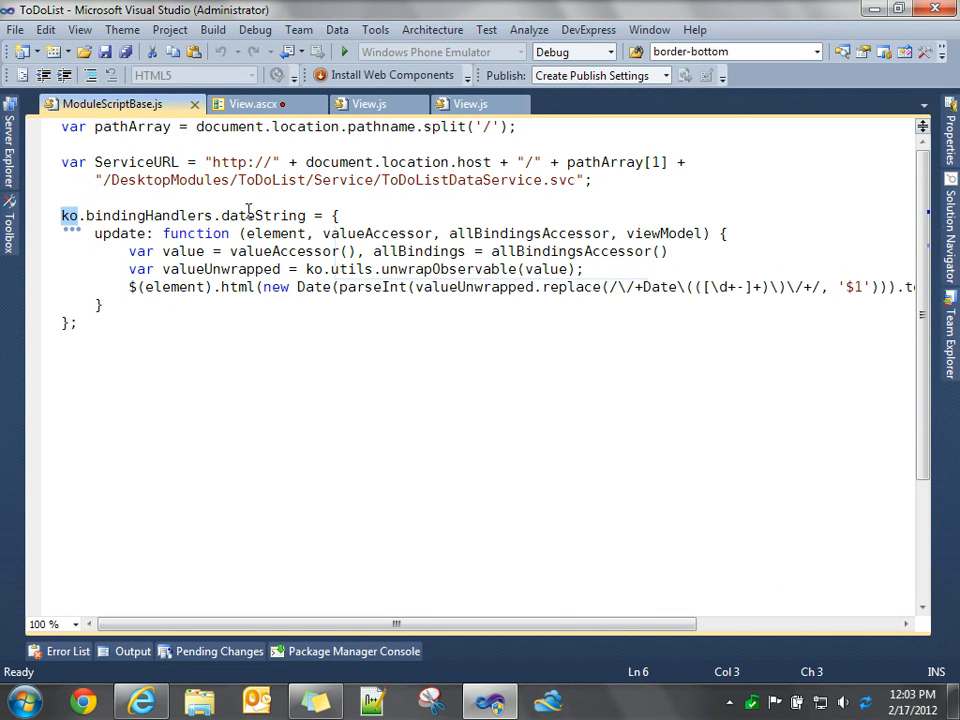
{"action": "double_click", "coordinate": [262, 215]}
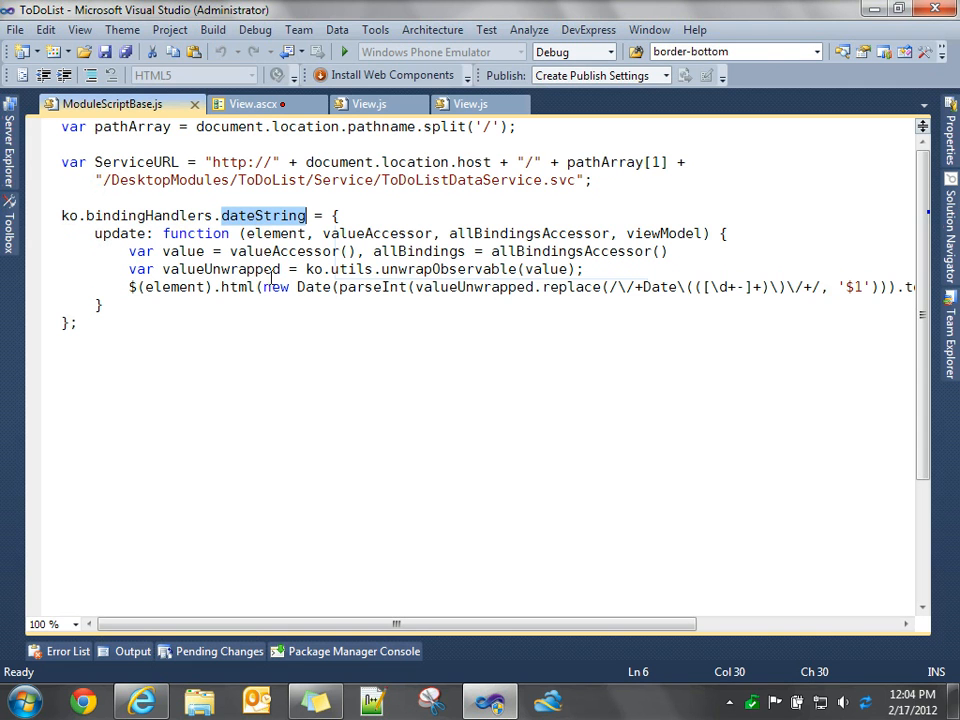
{"action": "mouse_move", "coordinate": [169, 104]}
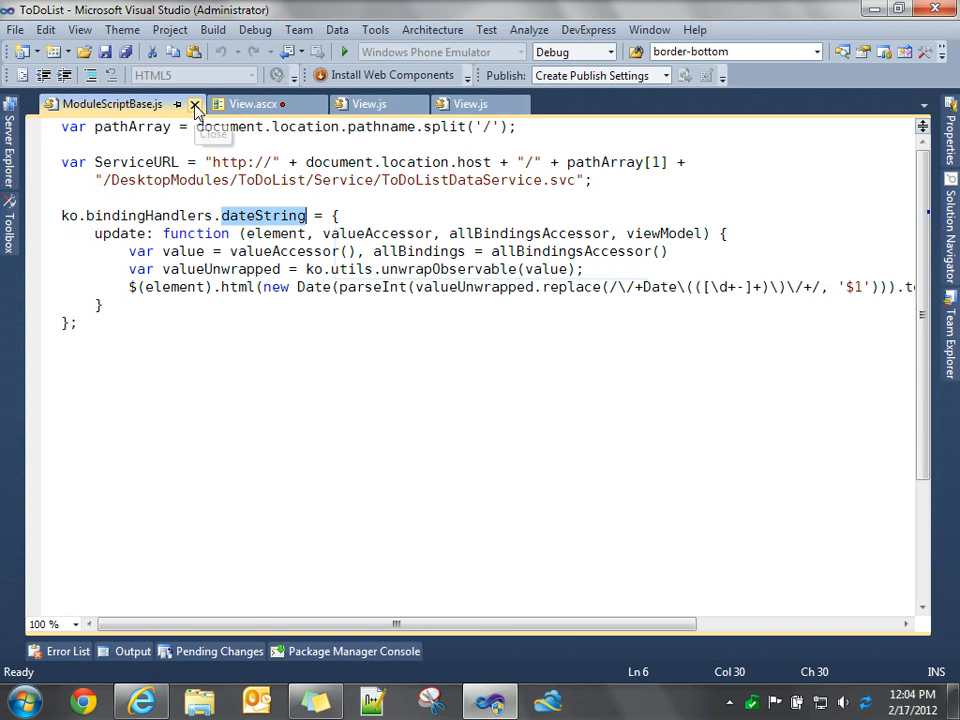
{"action": "left_click", "coordinate": [190, 102]}
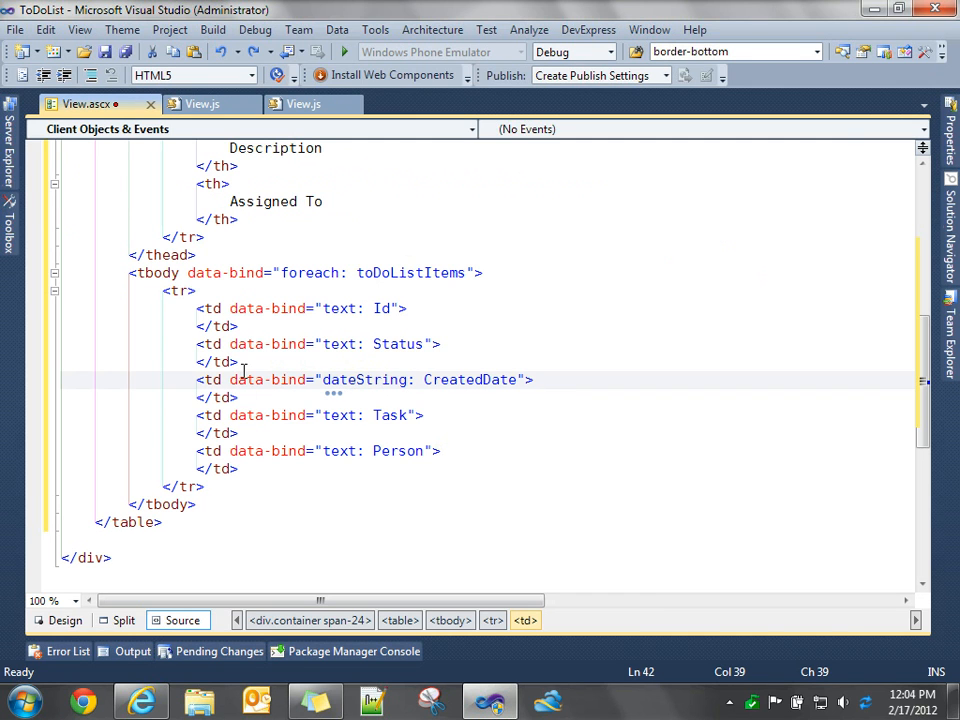
Save, switch to Internet Explorer, and select the service address to replace it
{"action": "key", "text": "ctrl+s"}
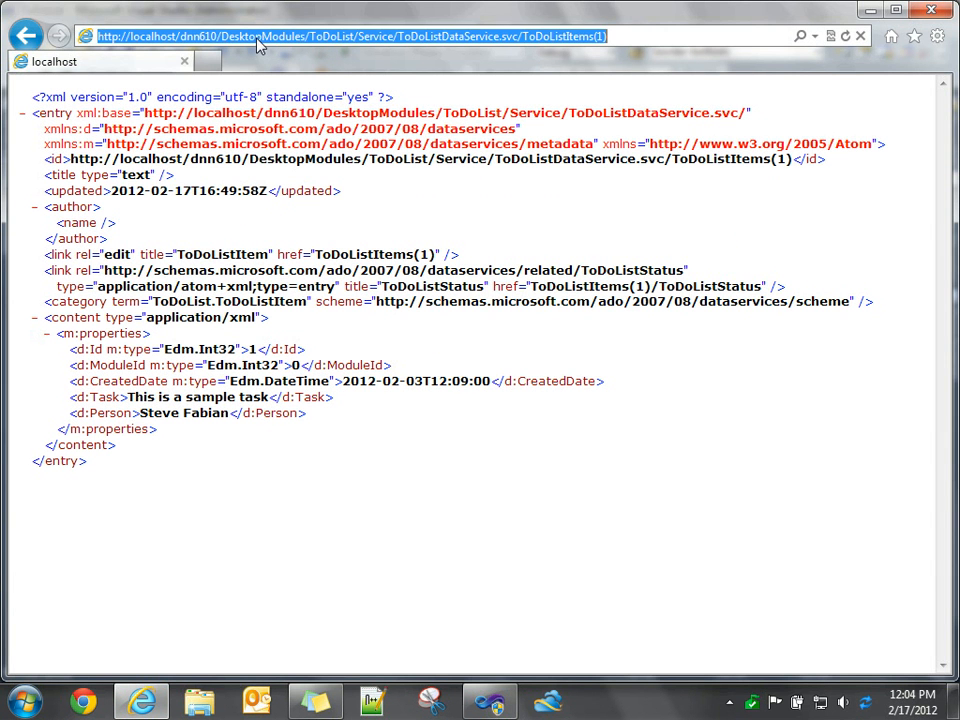
{"action": "left_click", "coordinate": [340, 36]}
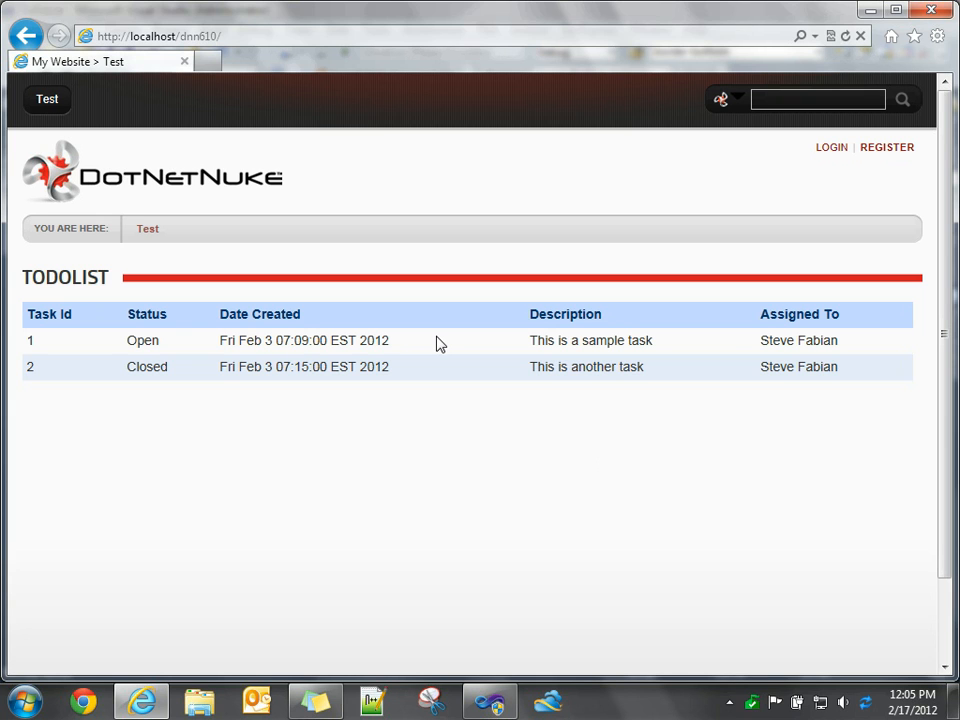
{"action": "mouse_move", "coordinate": [340, 643]}
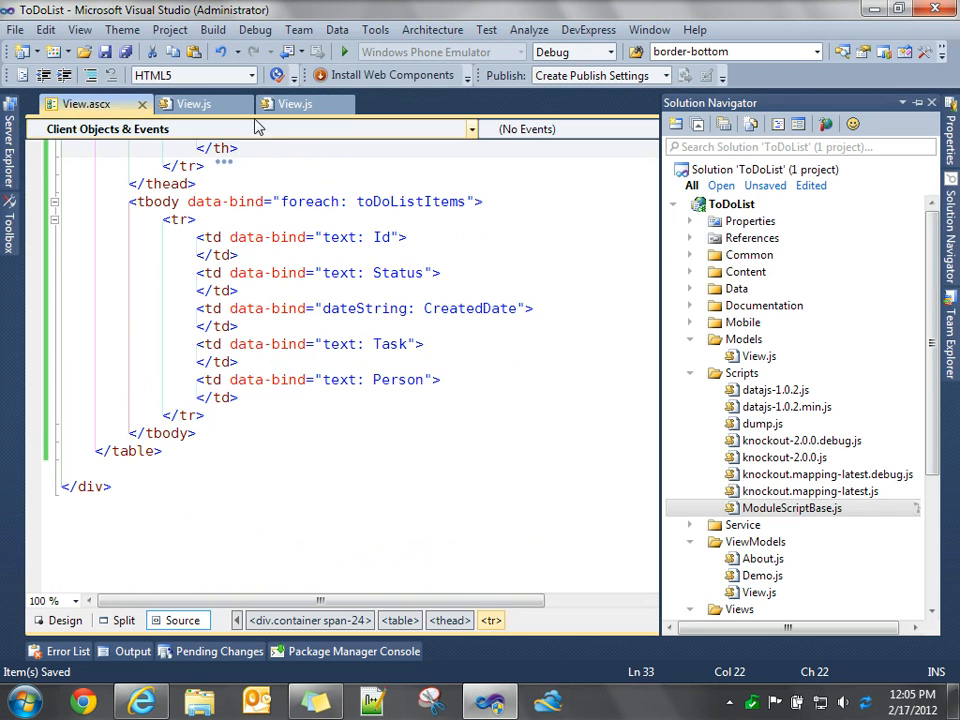
{"action": "left_click", "coordinate": [295, 103]}
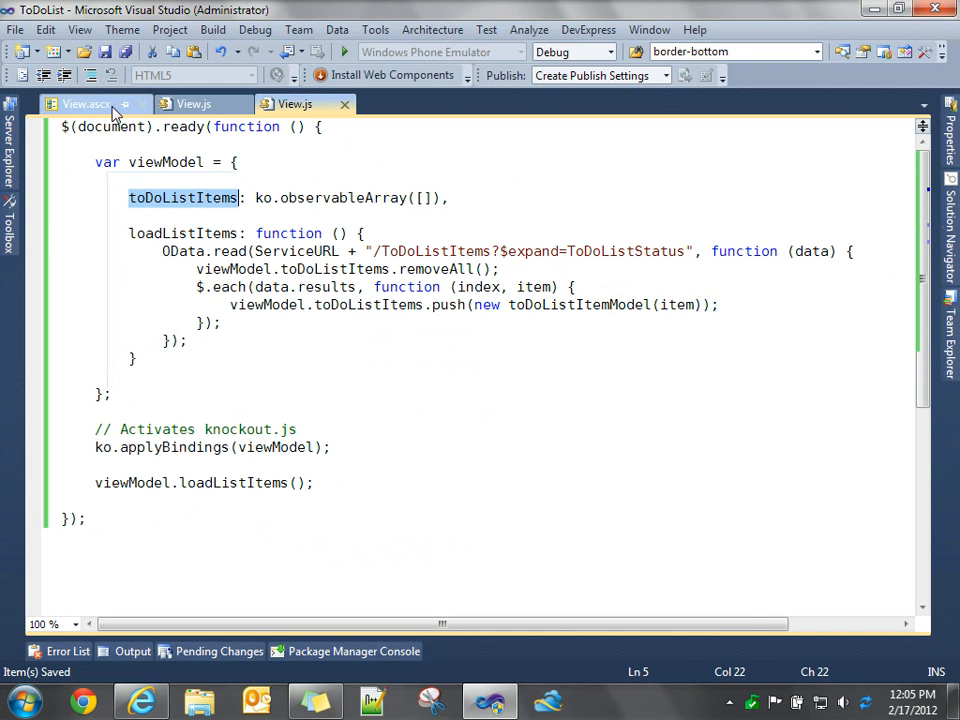
{"action": "left_click", "coordinate": [78, 104]}
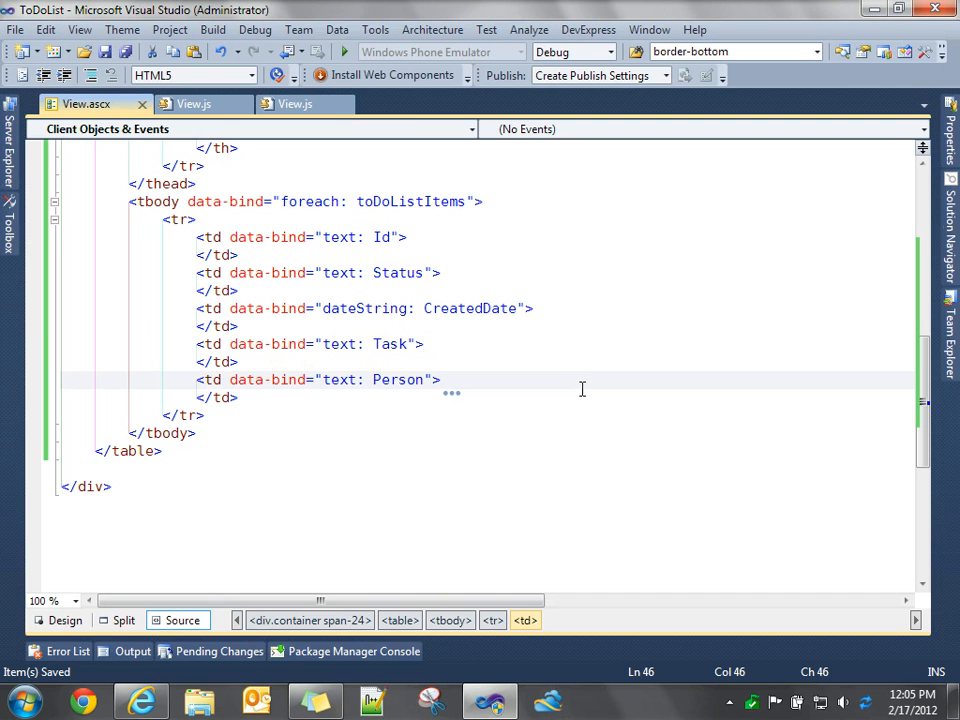
{"action": "left_click", "coordinate": [440, 379]}
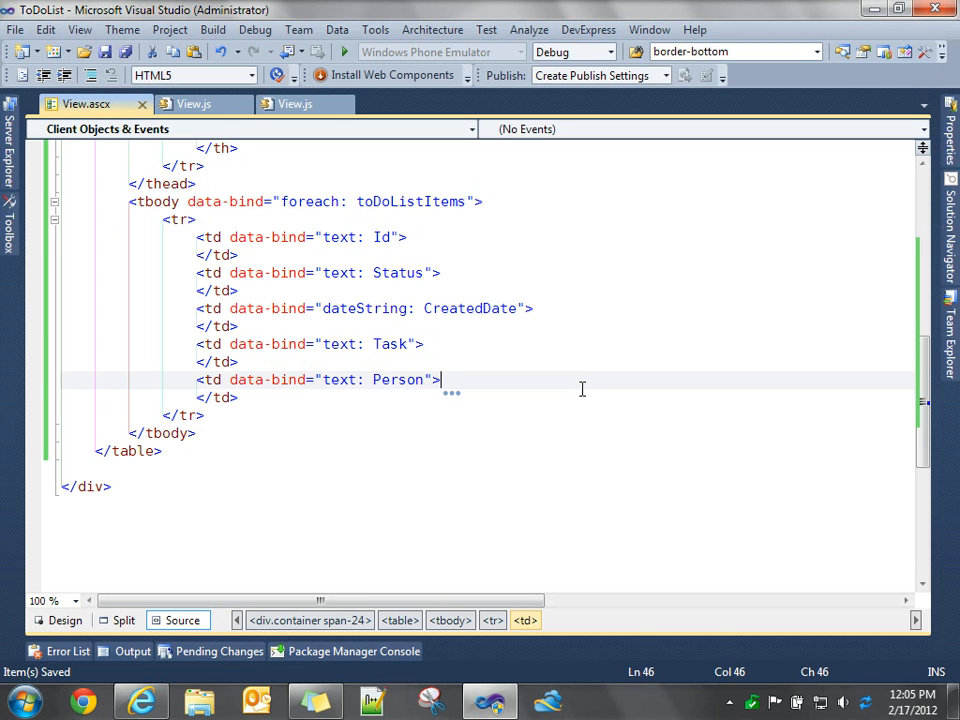